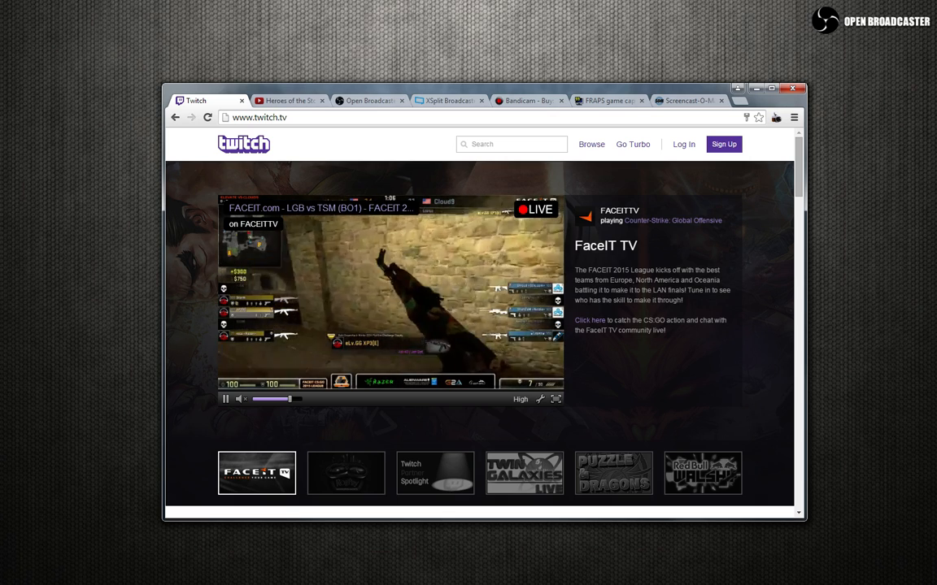
- Switch from Twitch to the YouTube Heroes of the Storm gameplay video tab
click(286, 100)
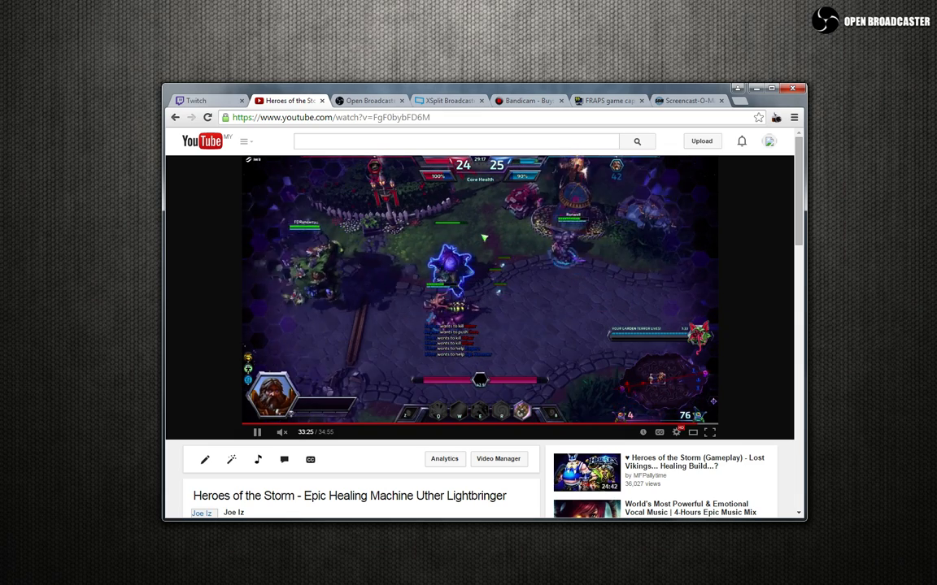
- Bring up the Screencast-O-Matic one-click screen recording homepage
click(687, 100)
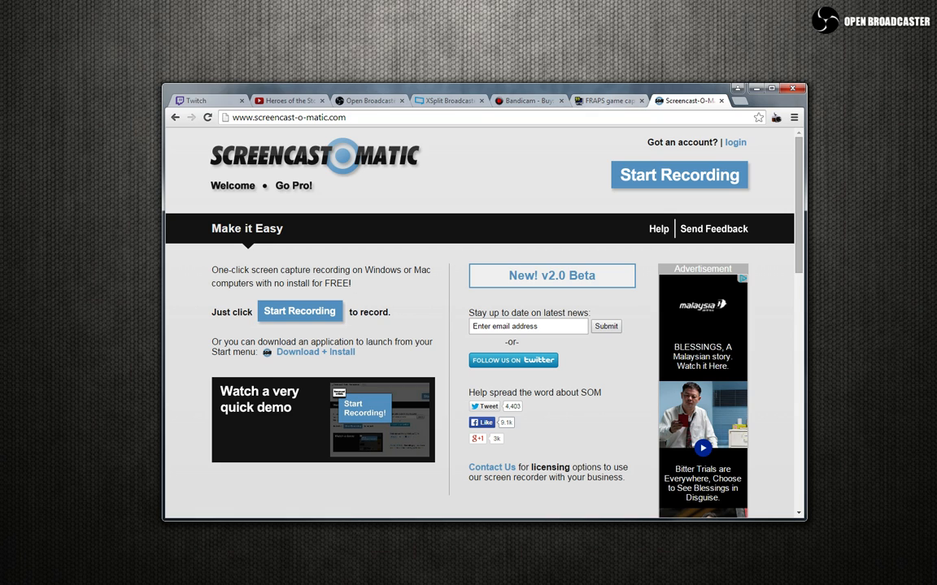
- Browse Screencast-O-Matic's $15 Go Pro upgrade page and its features list
click(293, 185)
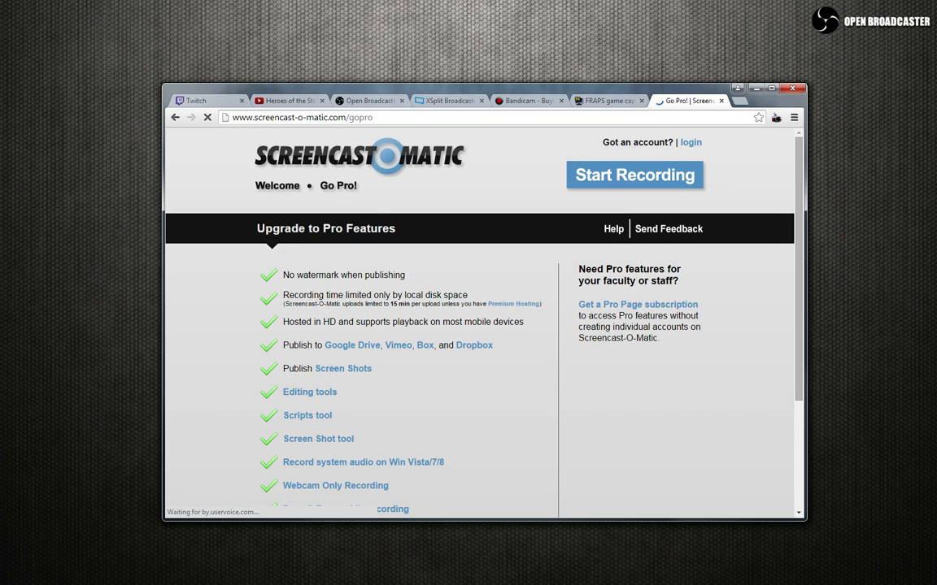
scroll(down, 3)
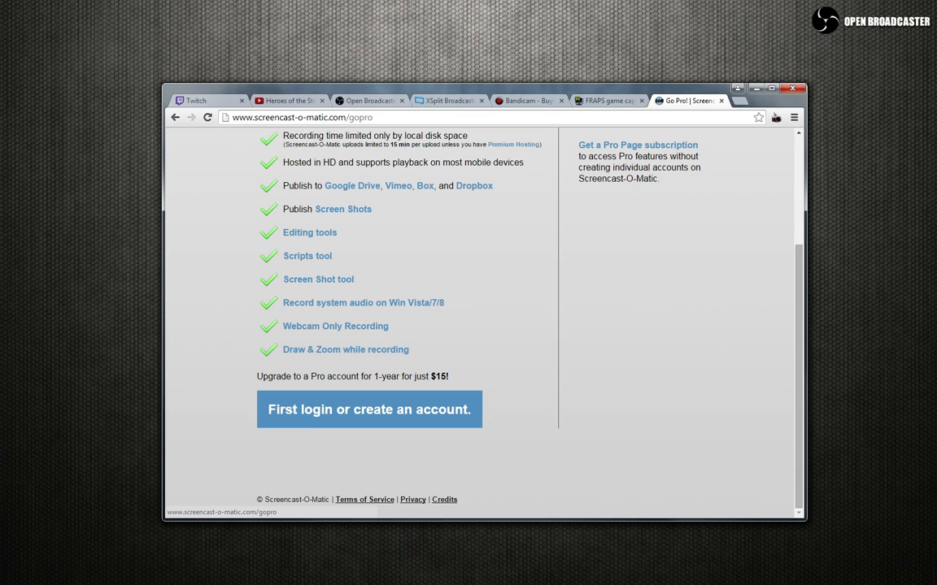
scroll(up, 3)
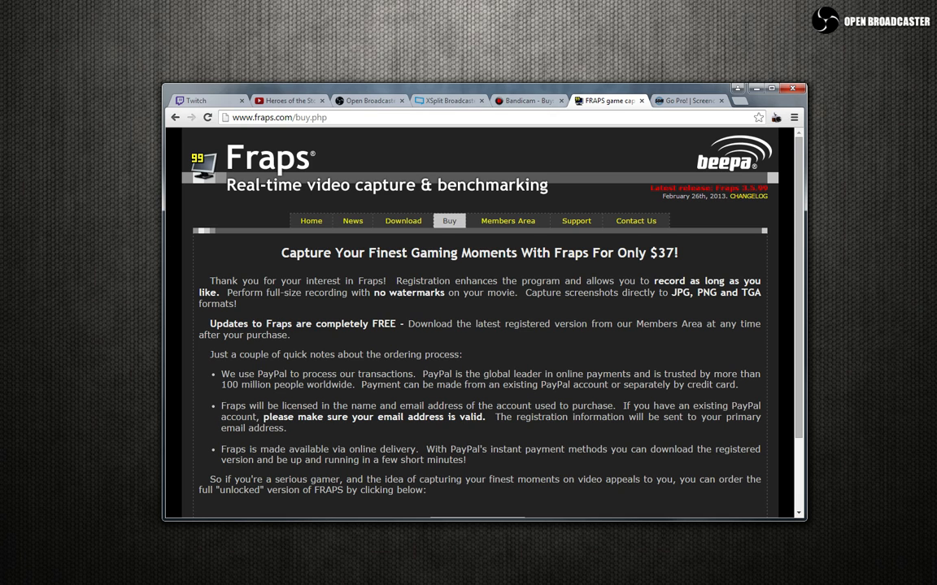
mouse_move(508, 221)
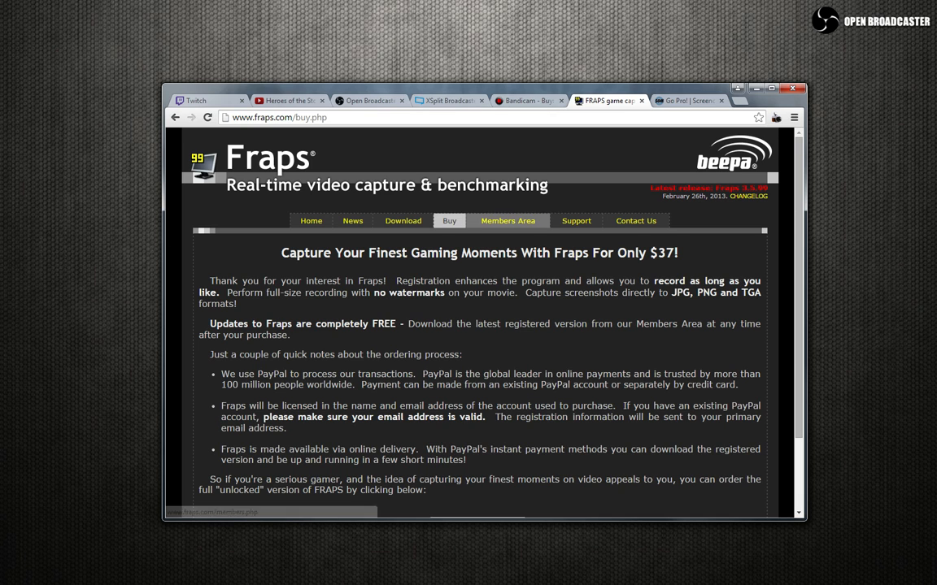
- Glance at Fraps' download page, return to Buy, then view Bandicam's $39 license pricing
click(403, 221)
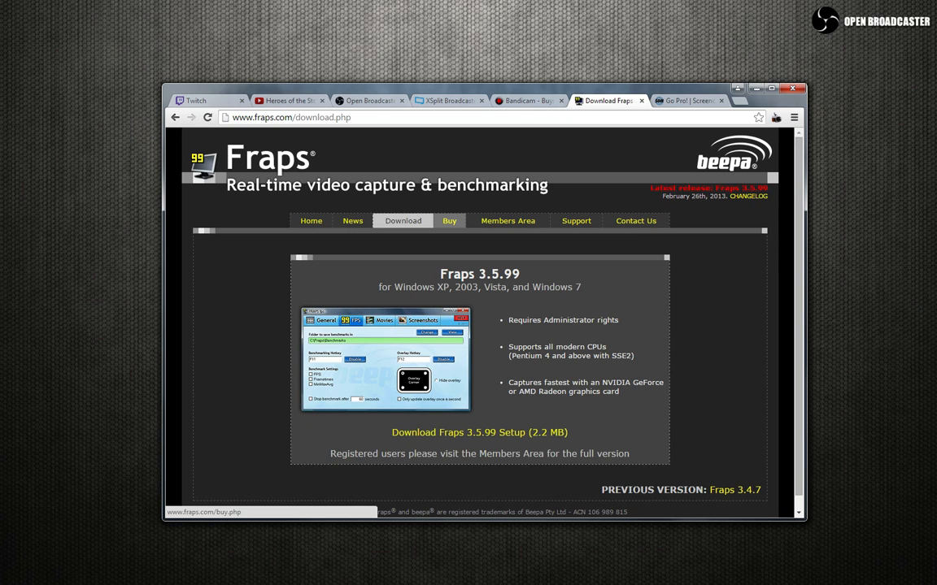
click(449, 221)
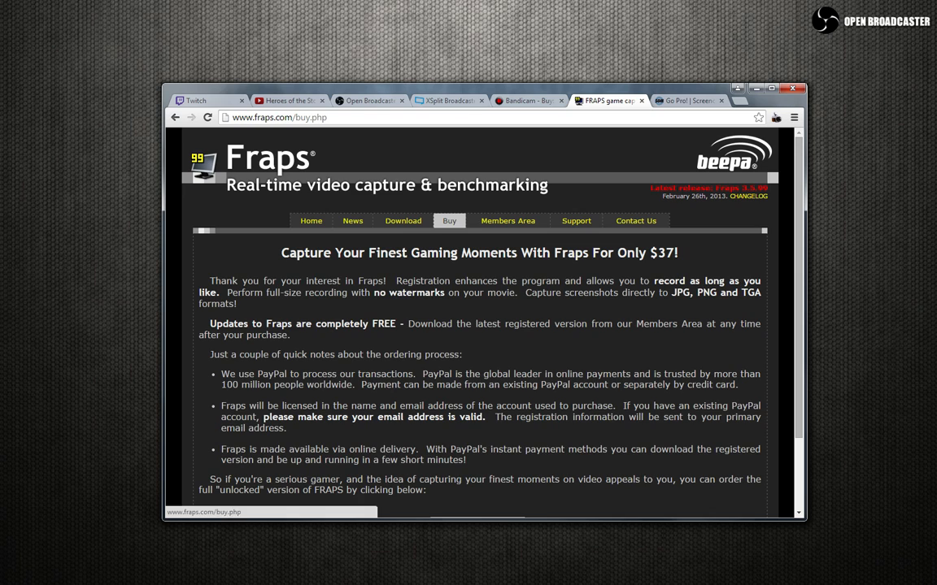
click(525, 100)
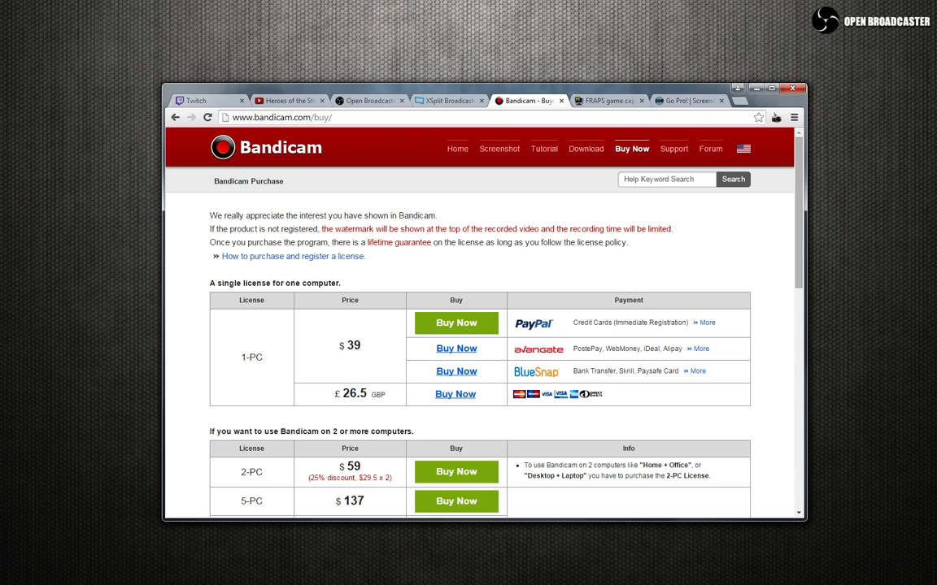
- View Bandicam's download page and XSplit, then scroll OBS's homepage to its cost section
click(586, 148)
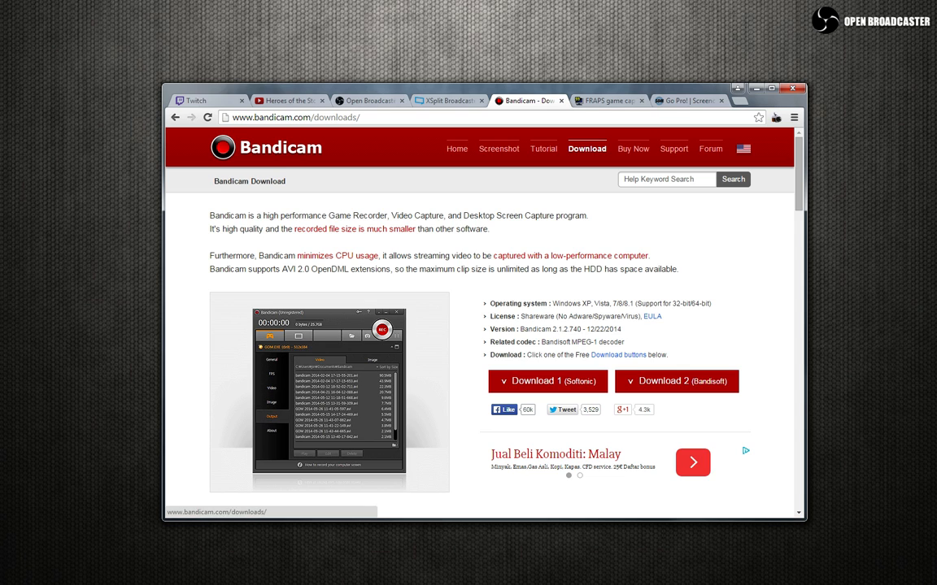
click(446, 100)
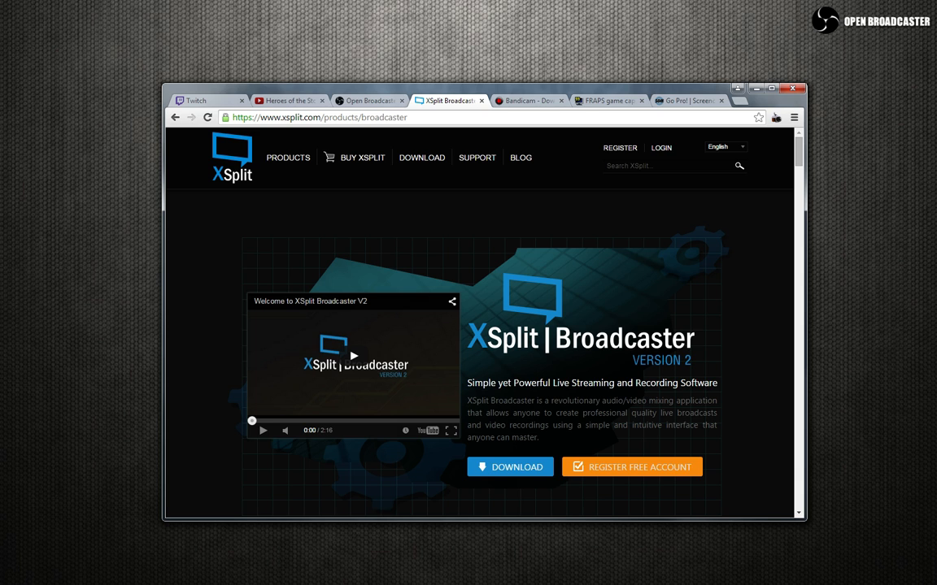
click(370, 100)
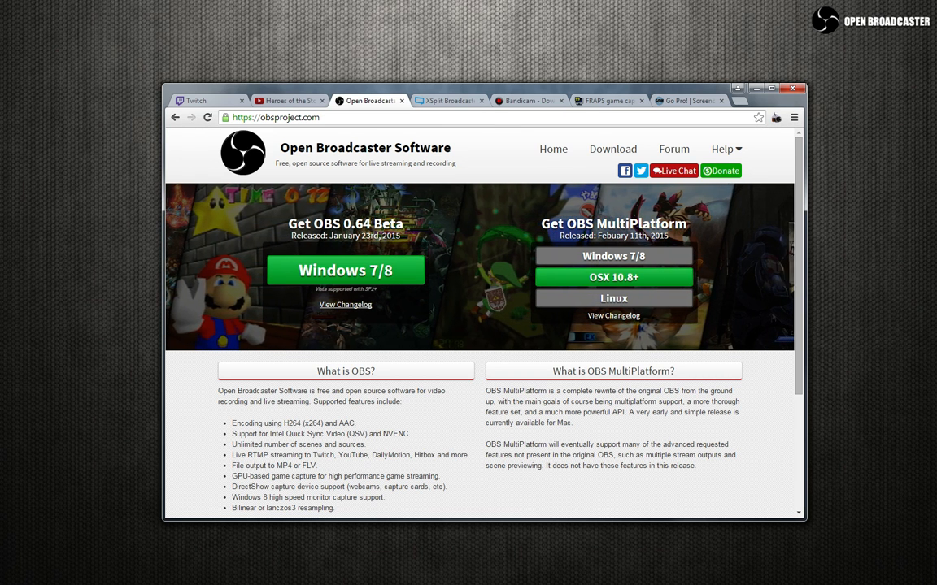
scroll(down, 3)
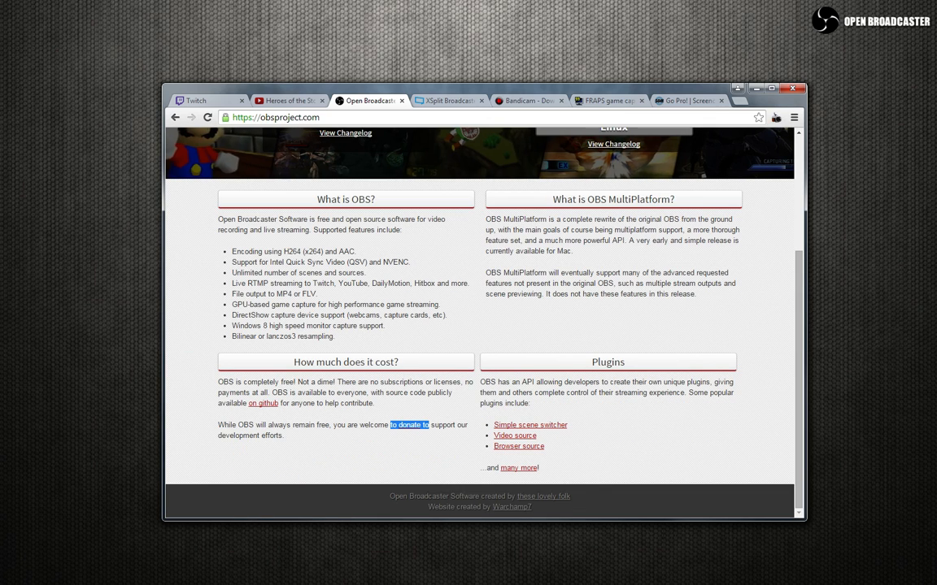